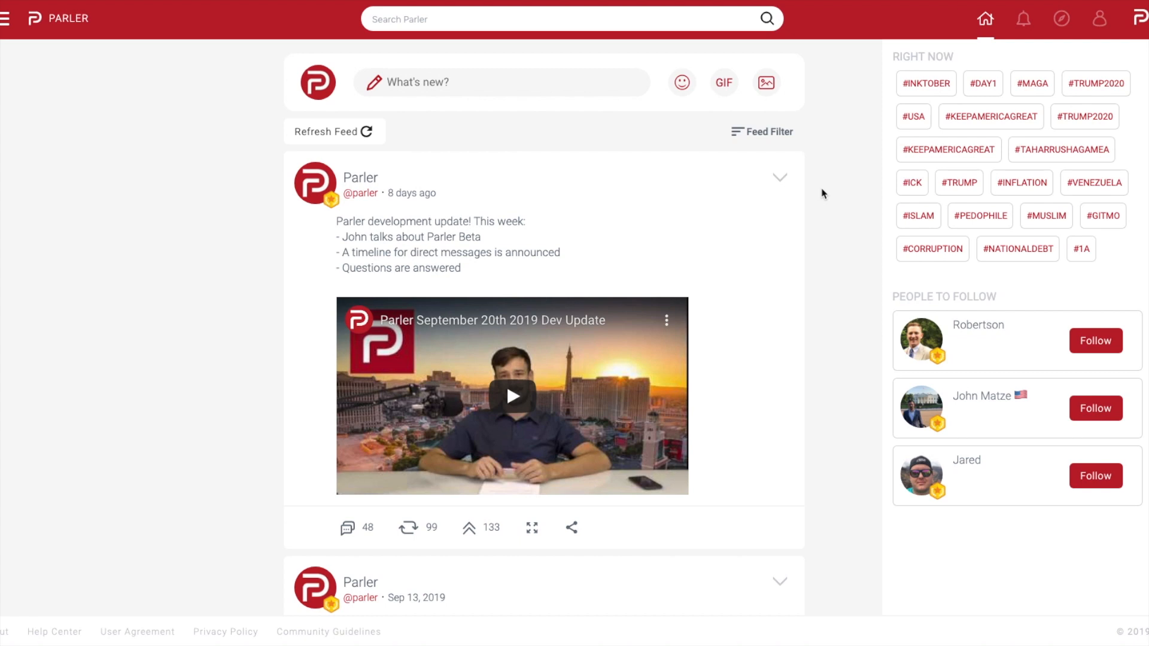
mouse_move(672, 443)
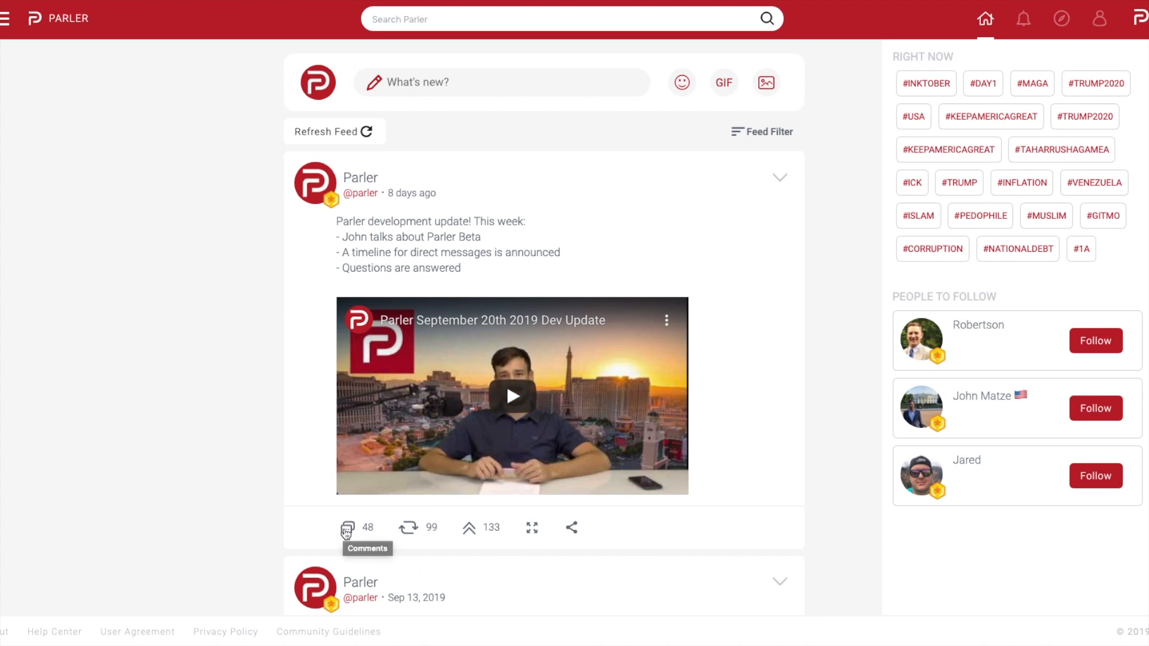
- Reply to the development update post with "Very cool!" plus a heart-eyes emoji
left_click(345, 529)
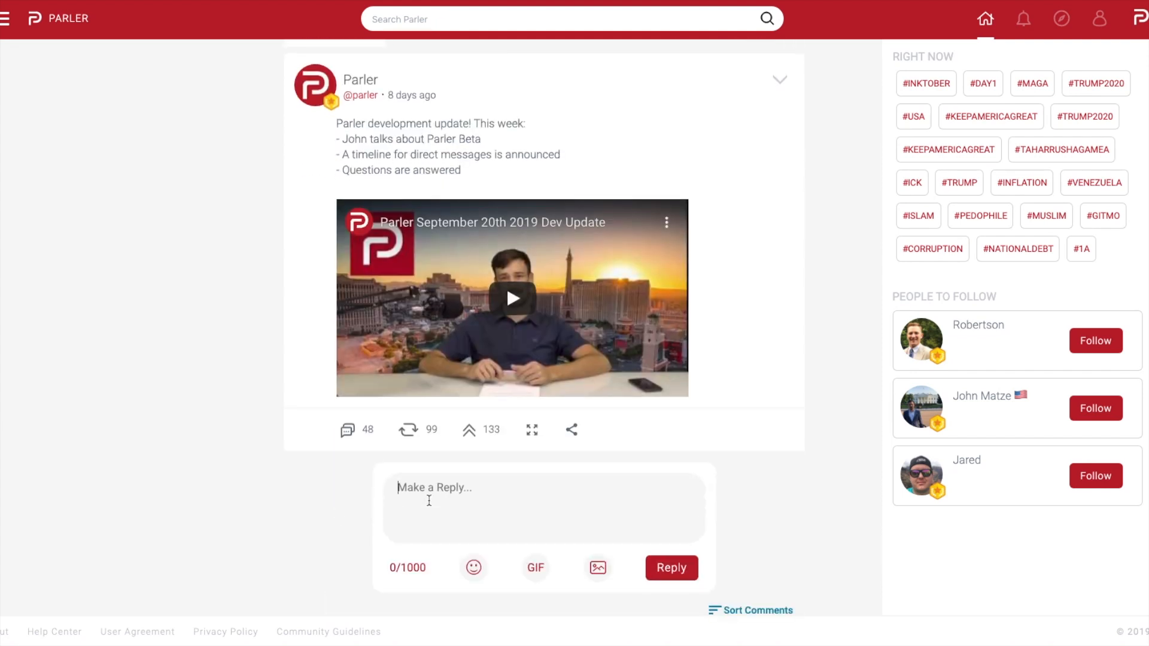
type("Very coo")
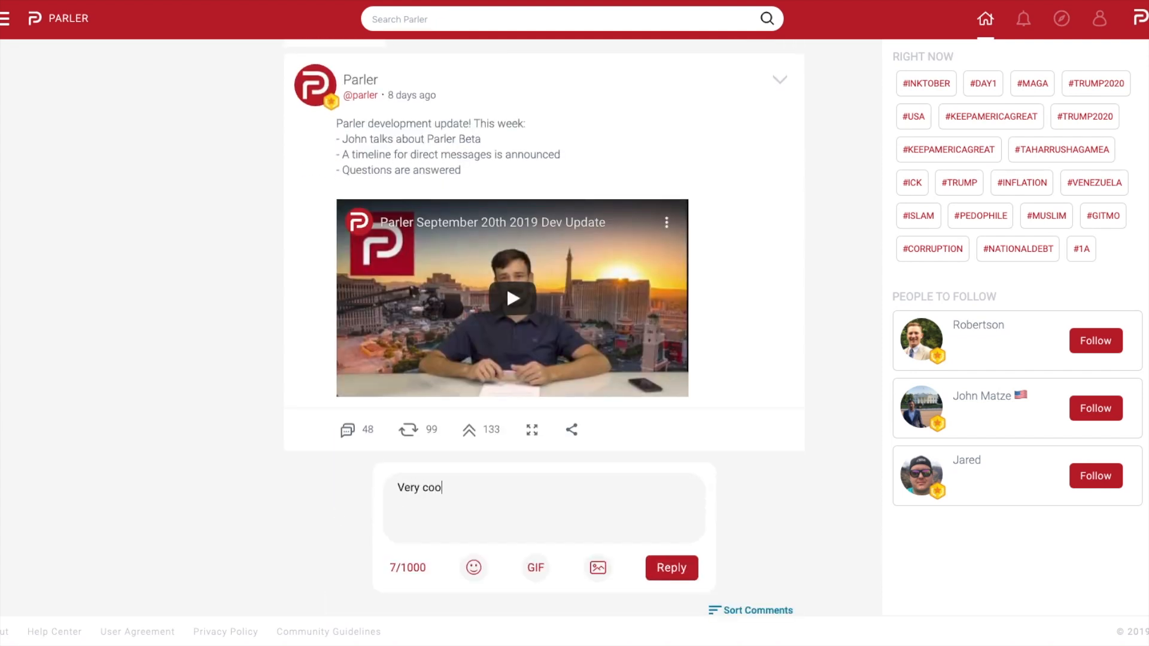
type("l!")
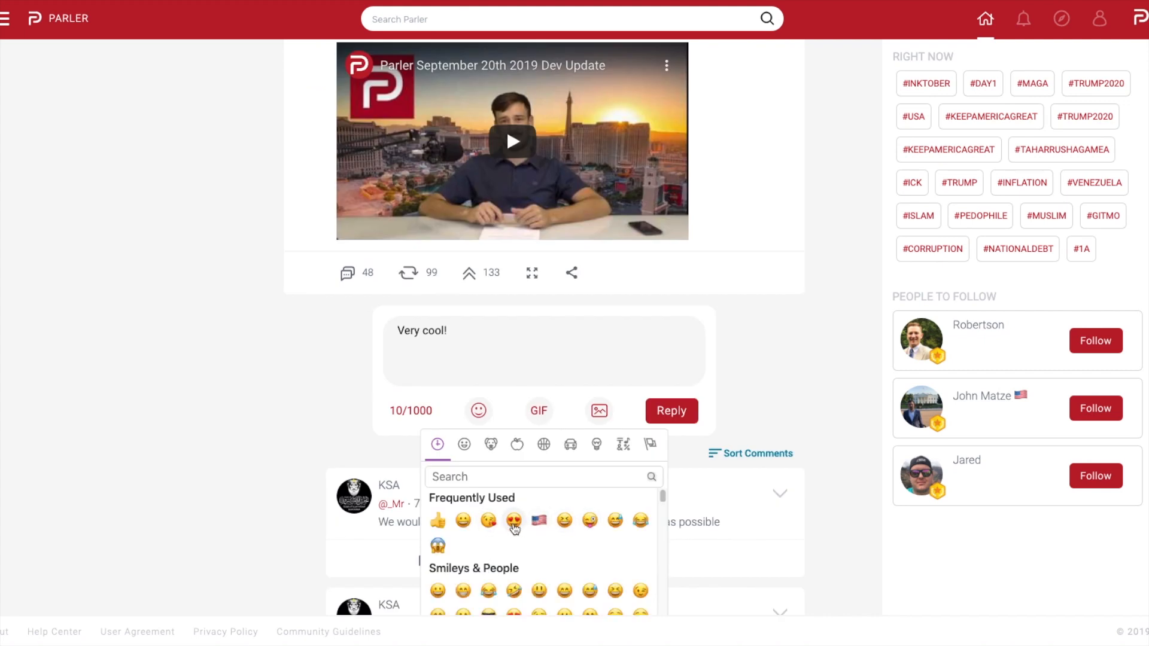
left_click(515, 520)
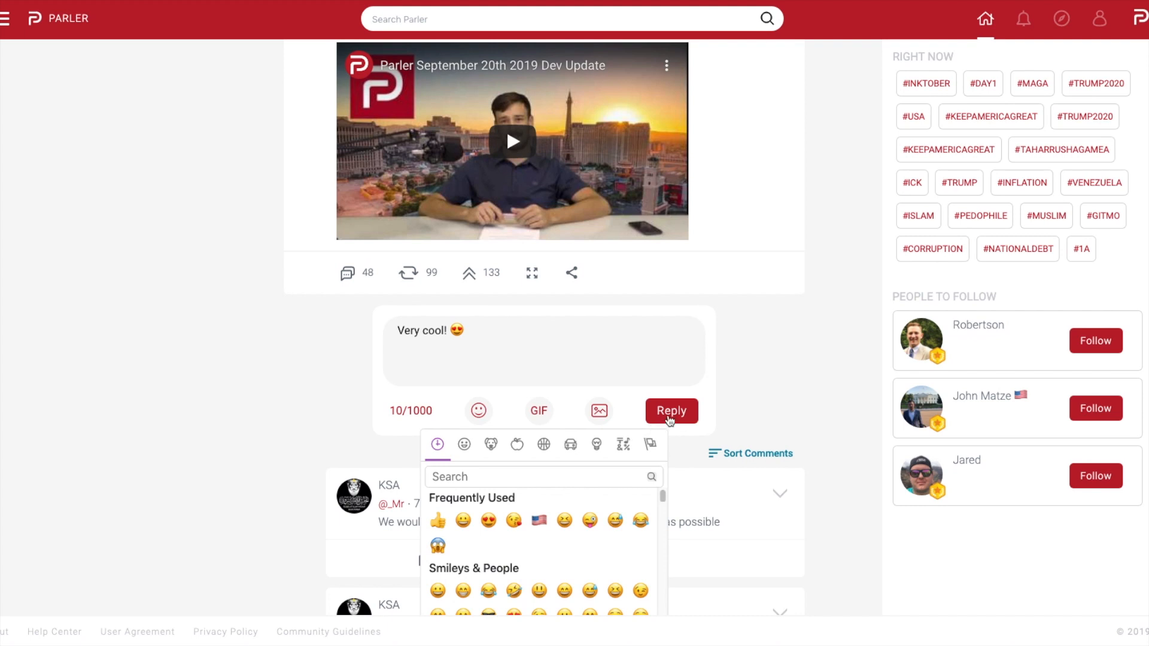
left_click(671, 411)
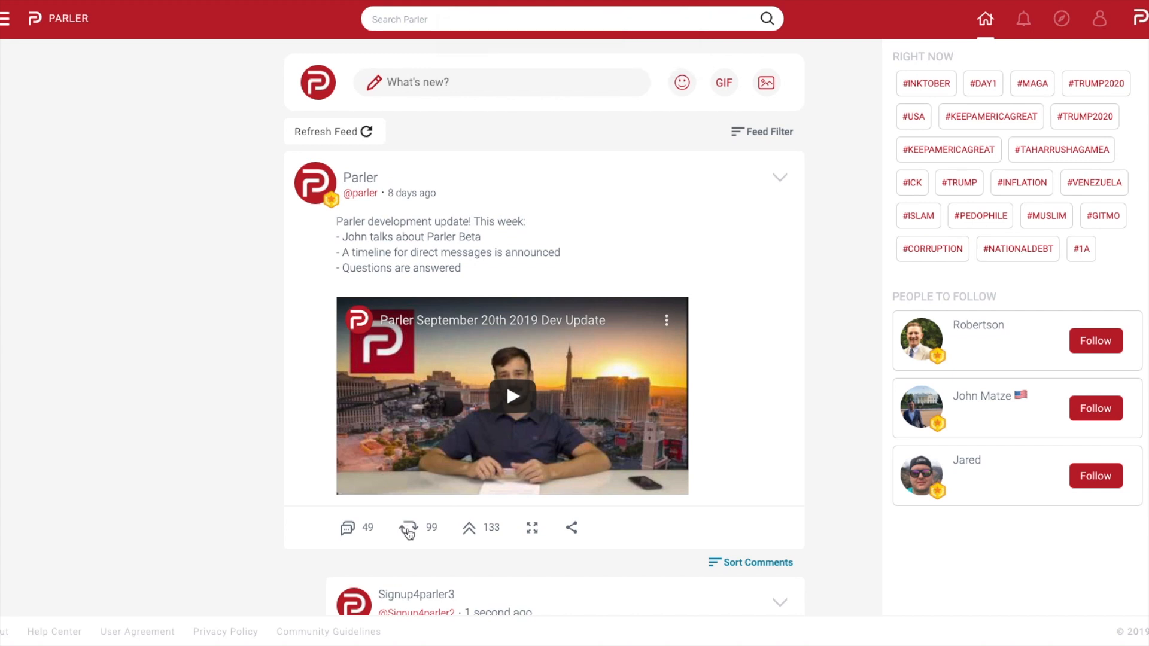
mouse_move(407, 529)
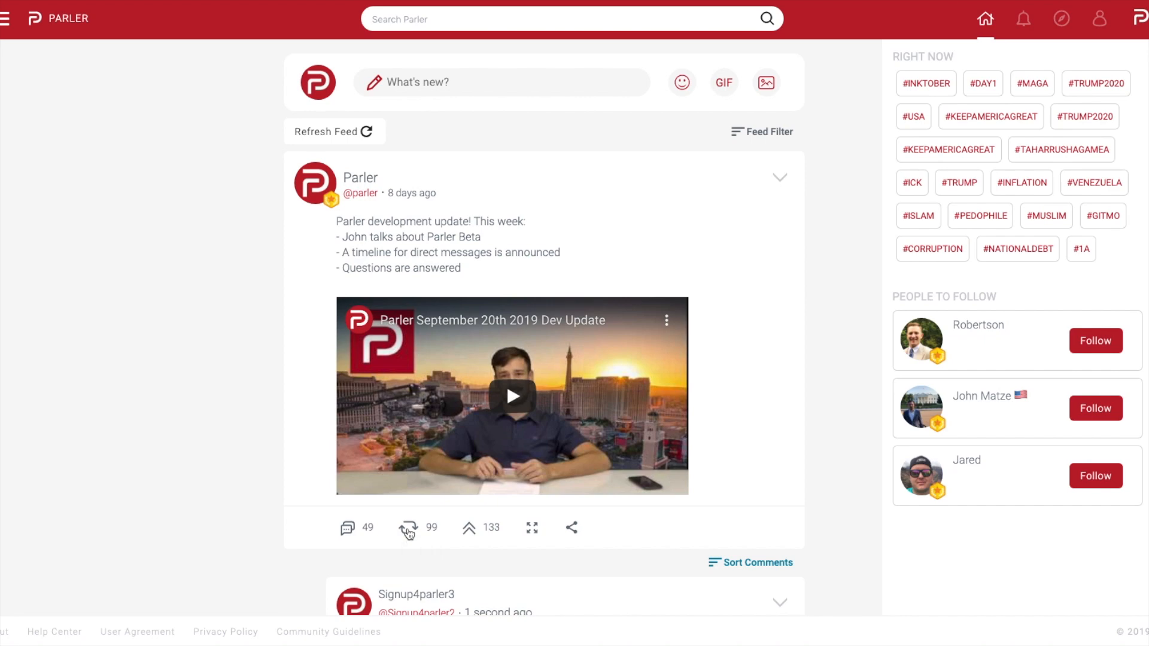
- Echo the post with "Have you guys seen the latest Parler update?" and a US flag emoji
left_click(407, 528)
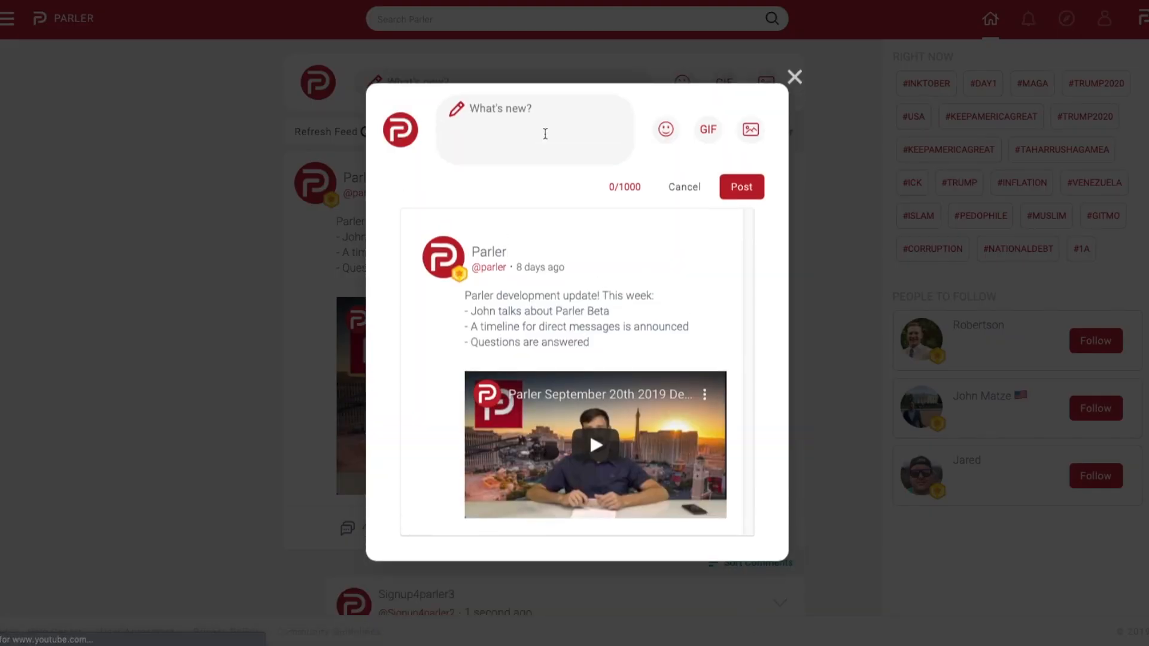
type("Have you guys seen the")
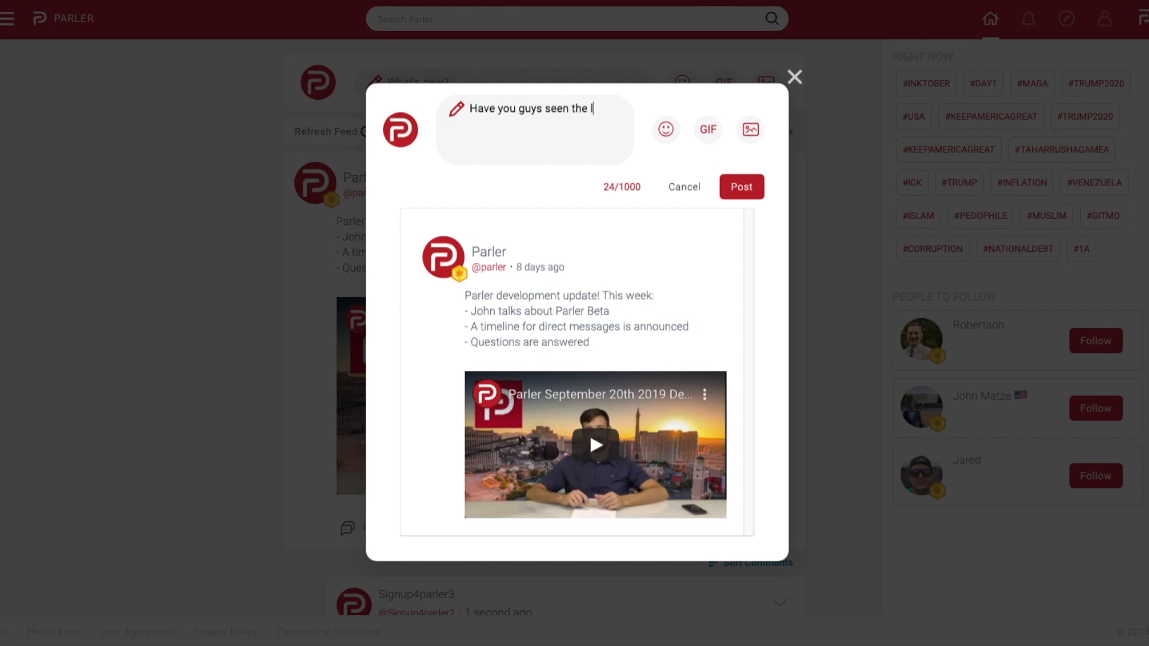
type("latest Parler")
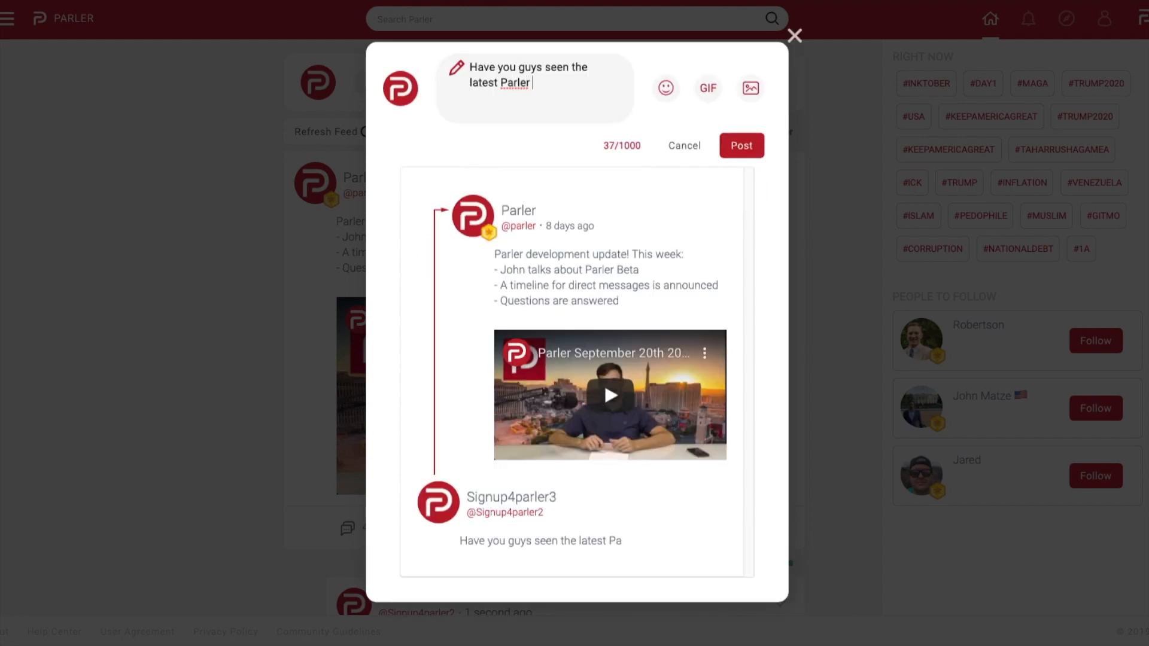
type("update?")
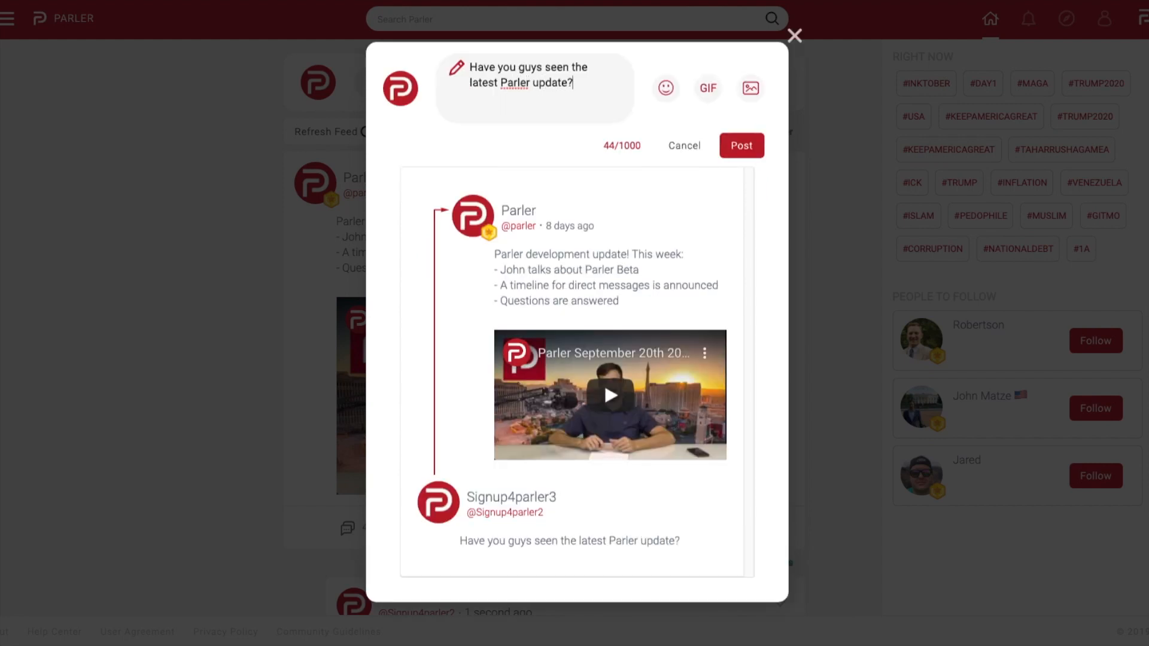
left_click(665, 89)
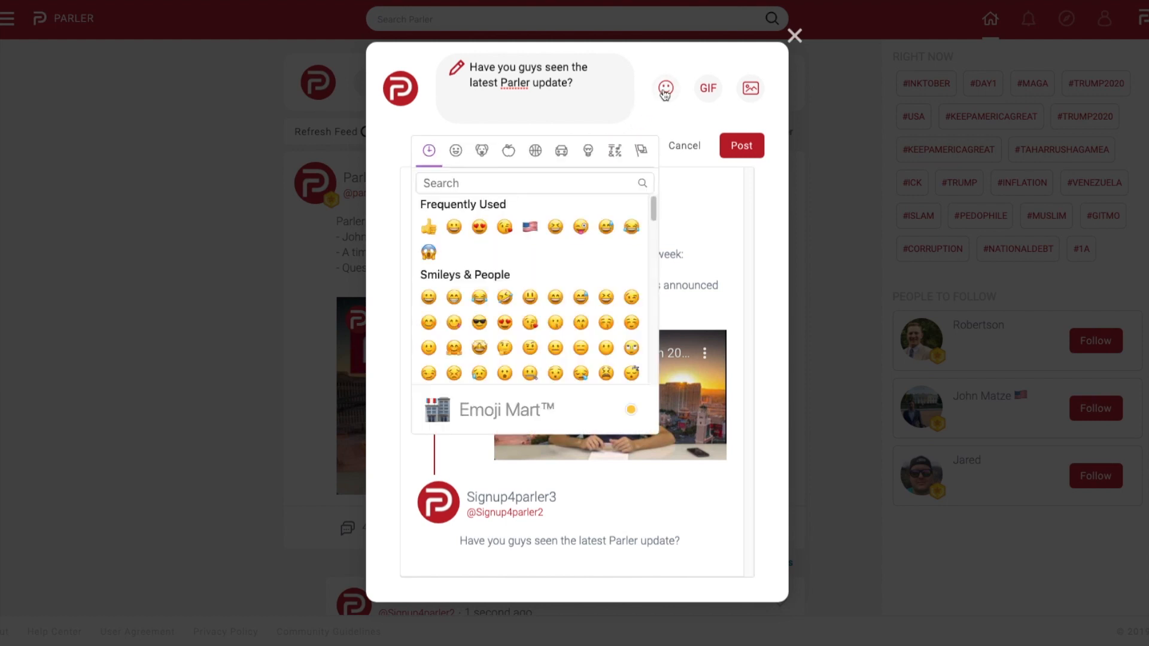
left_click(529, 226)
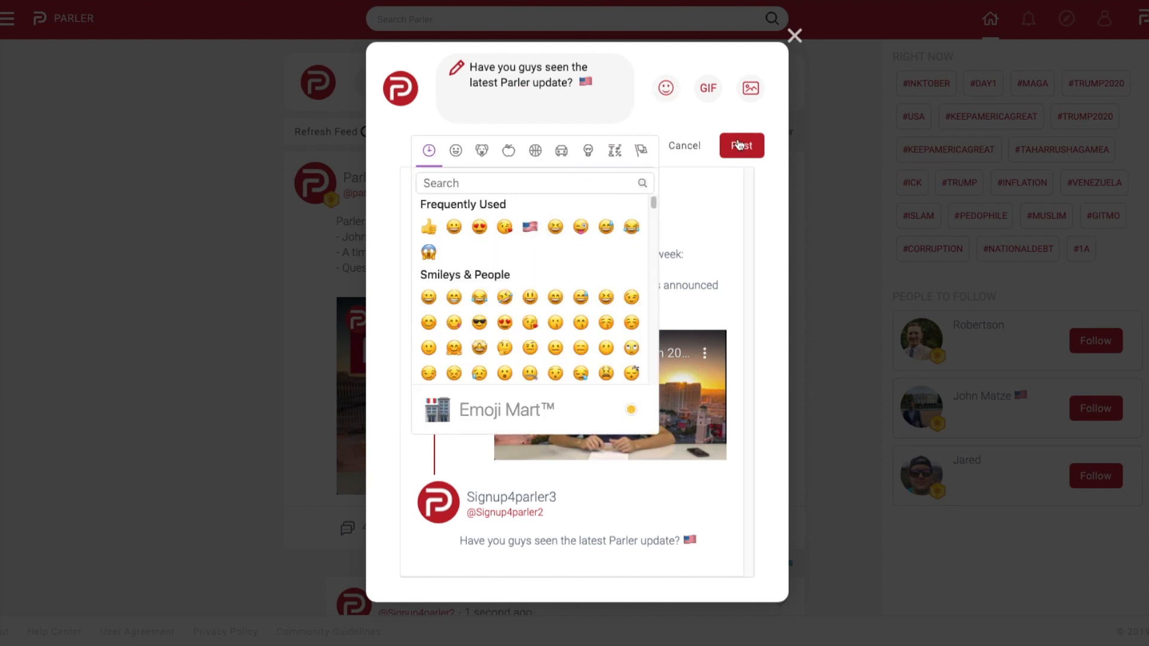
left_click(741, 145)
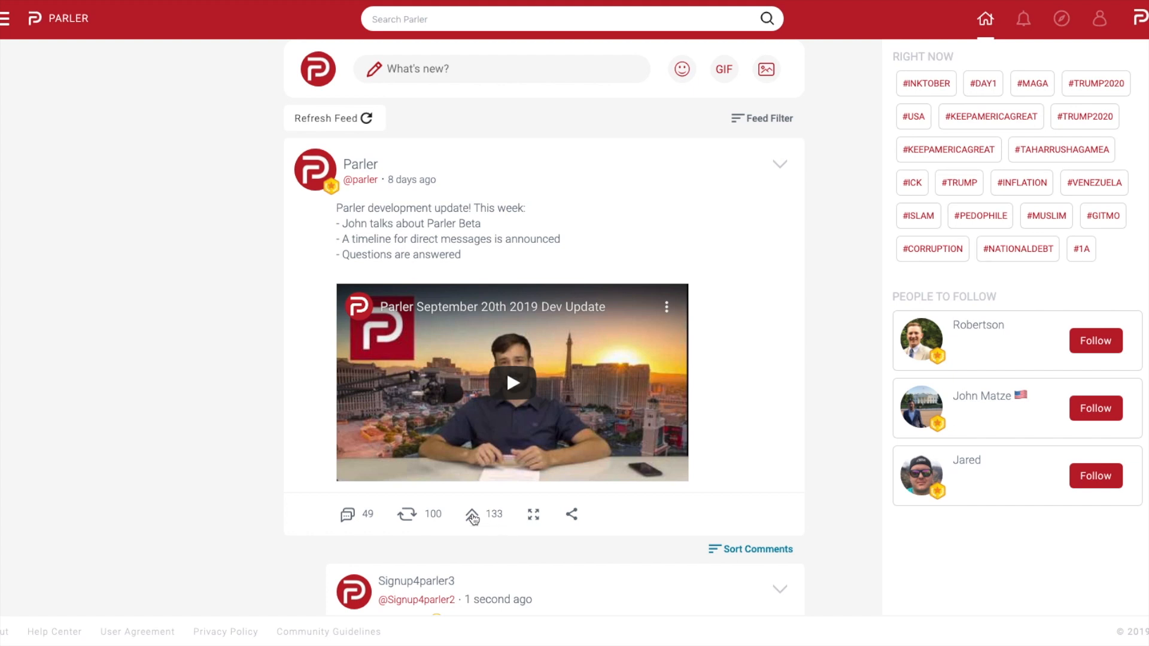
- Upvote the development update post, raising its count to 134
left_click(471, 515)
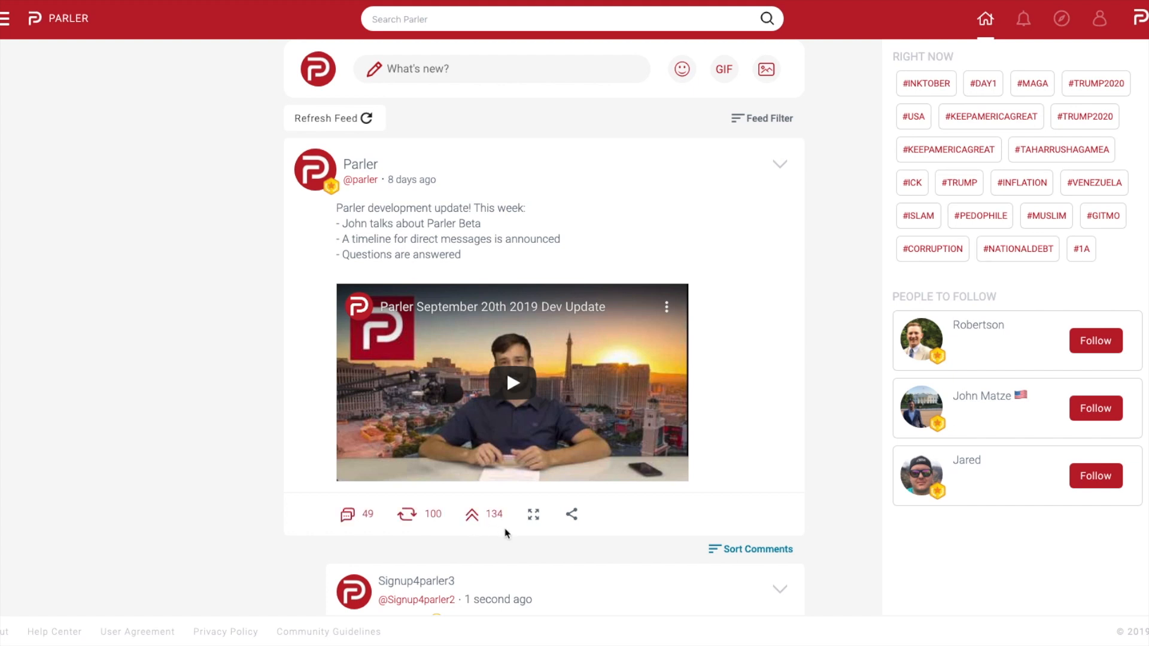
mouse_move(522, 551)
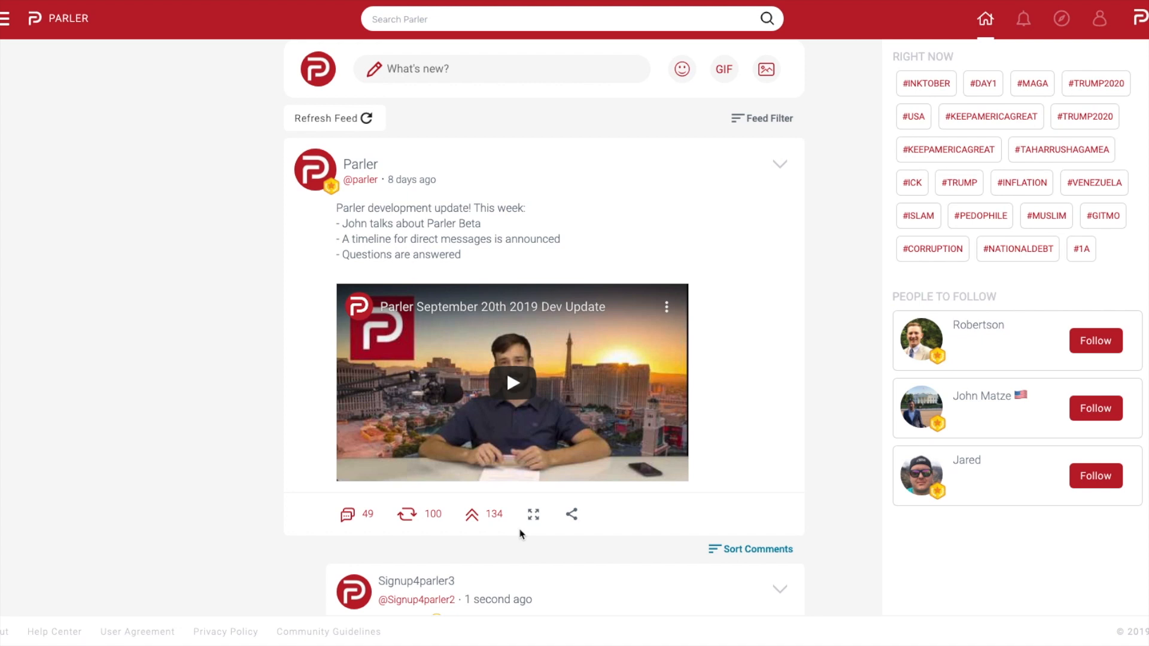
mouse_move(532, 514)
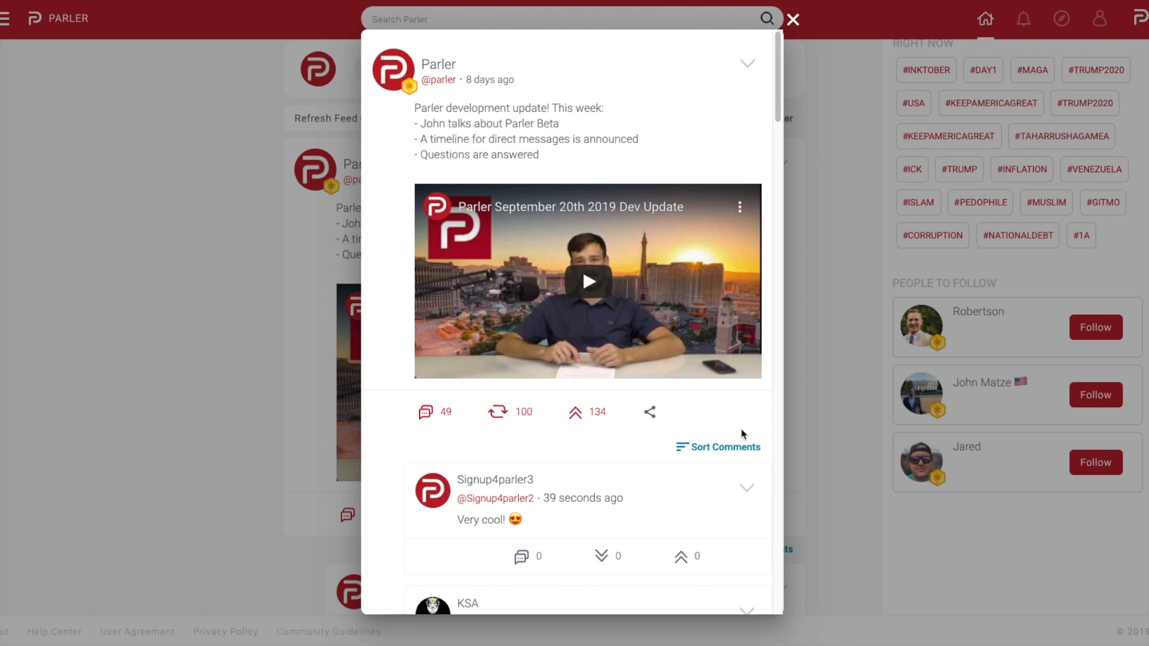
mouse_move(794, 18)
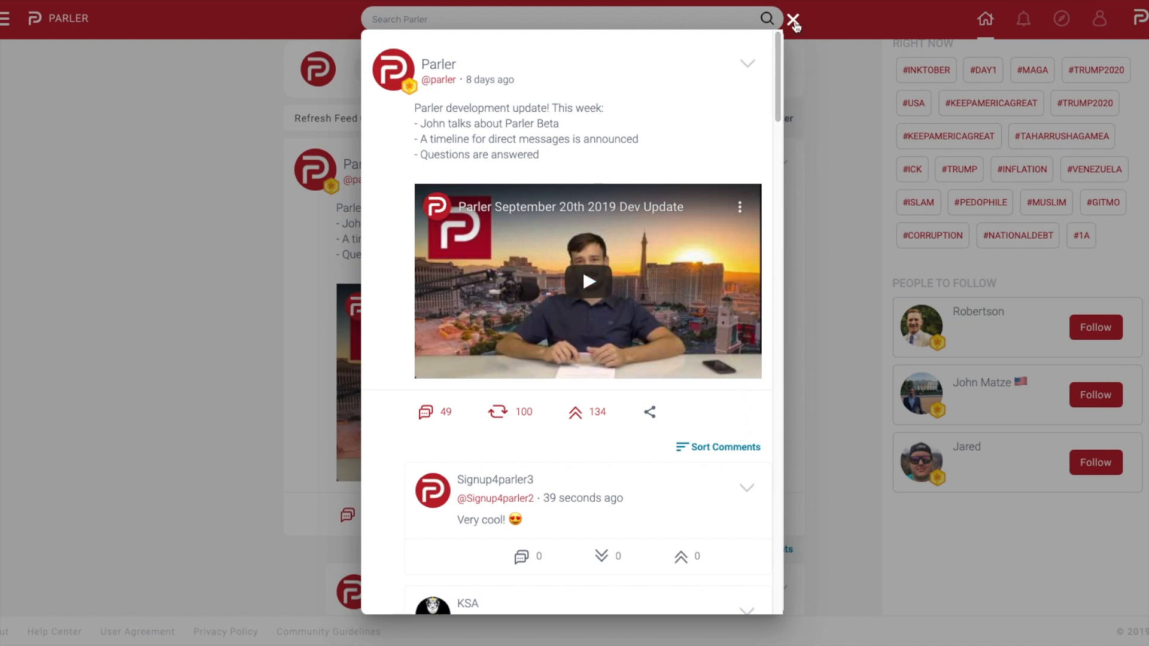
- Close the expanded post view to return to the home feed
left_click(793, 17)
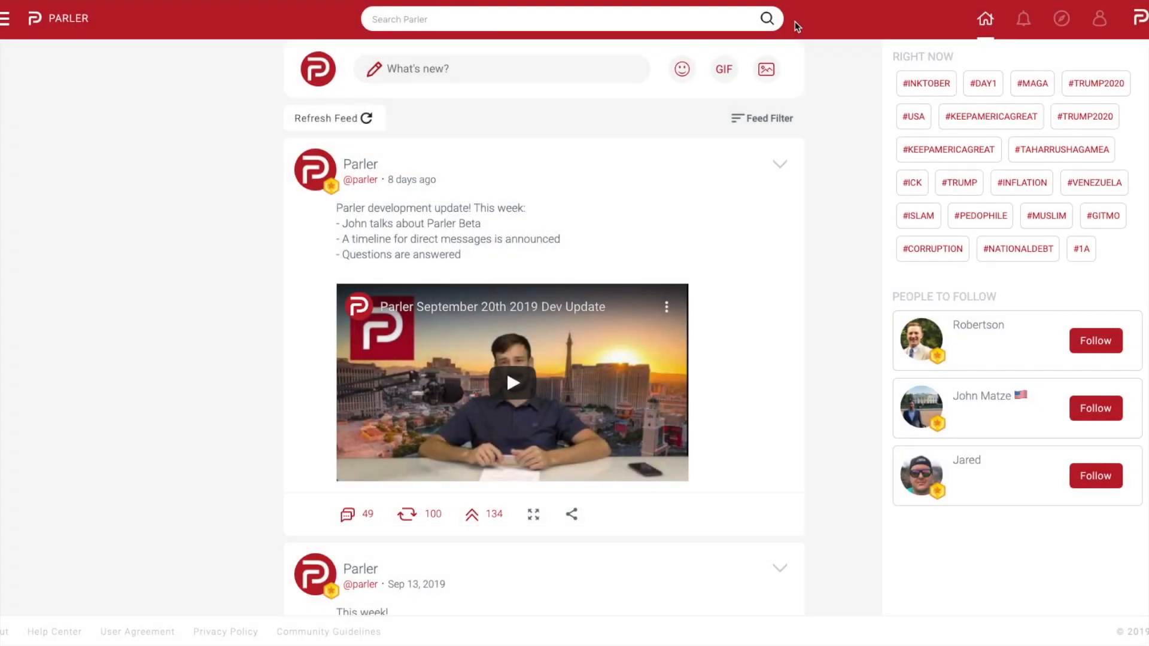
mouse_move(689, 486)
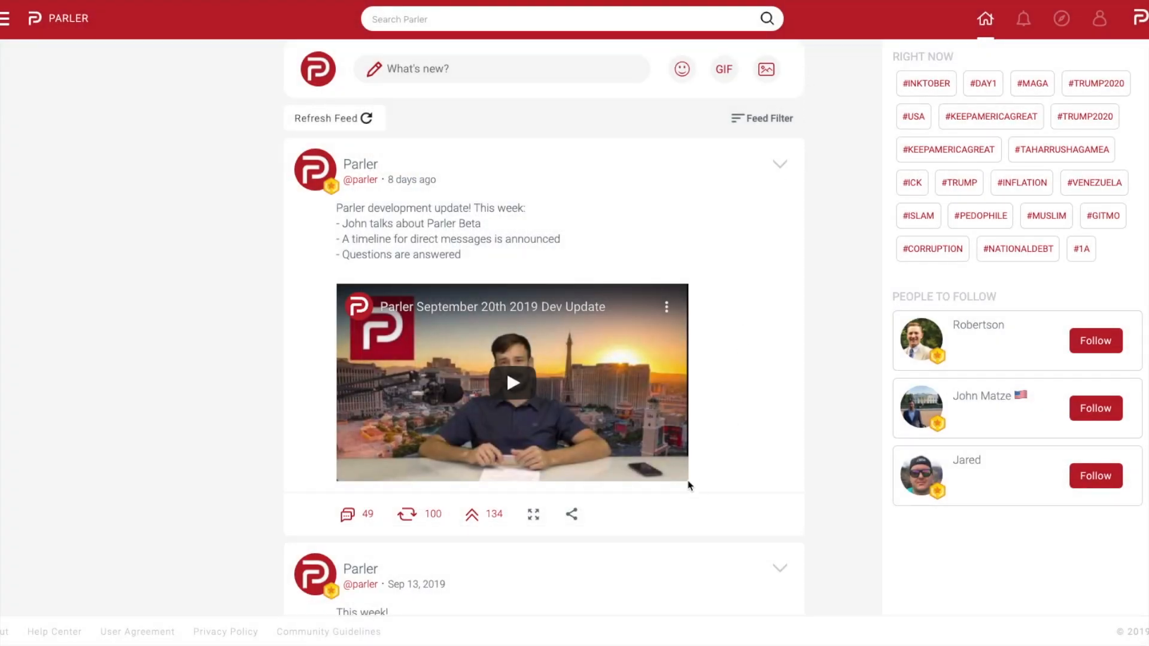
mouse_move(572, 516)
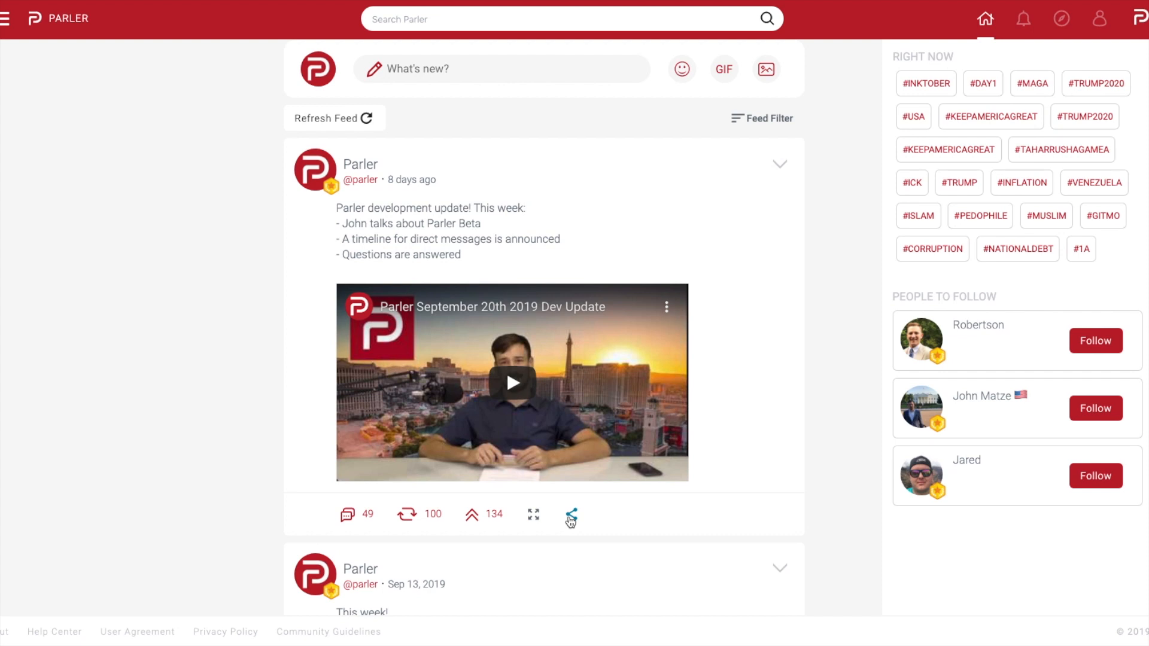
- Copy the development update post's link to the clipboard via Share
left_click(572, 514)
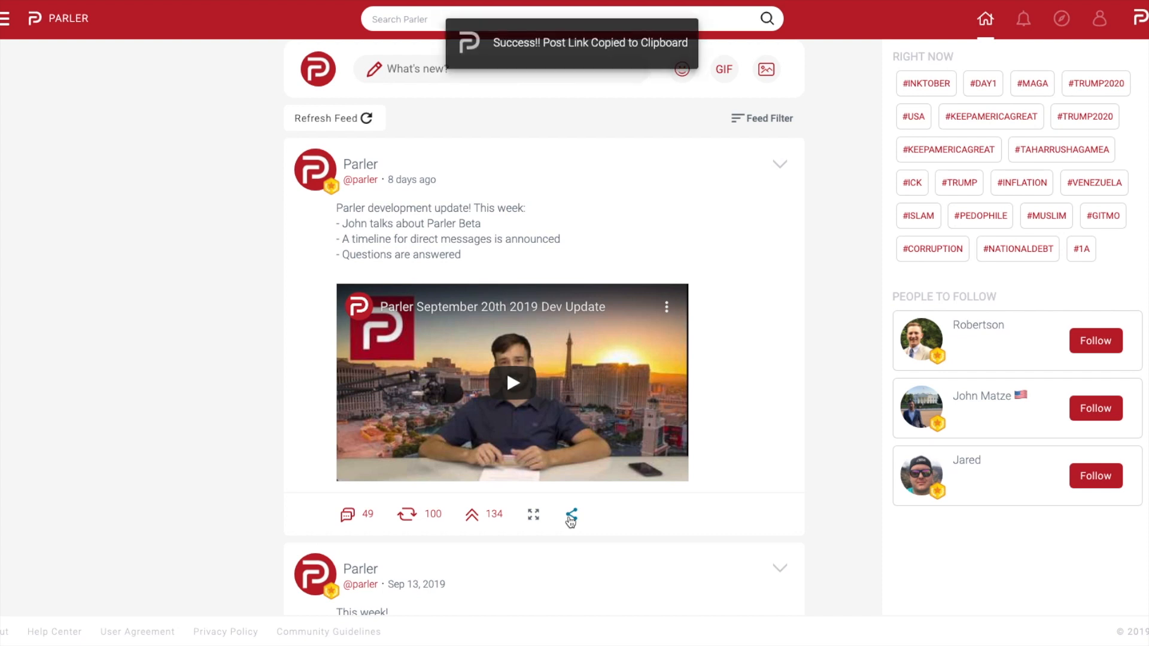